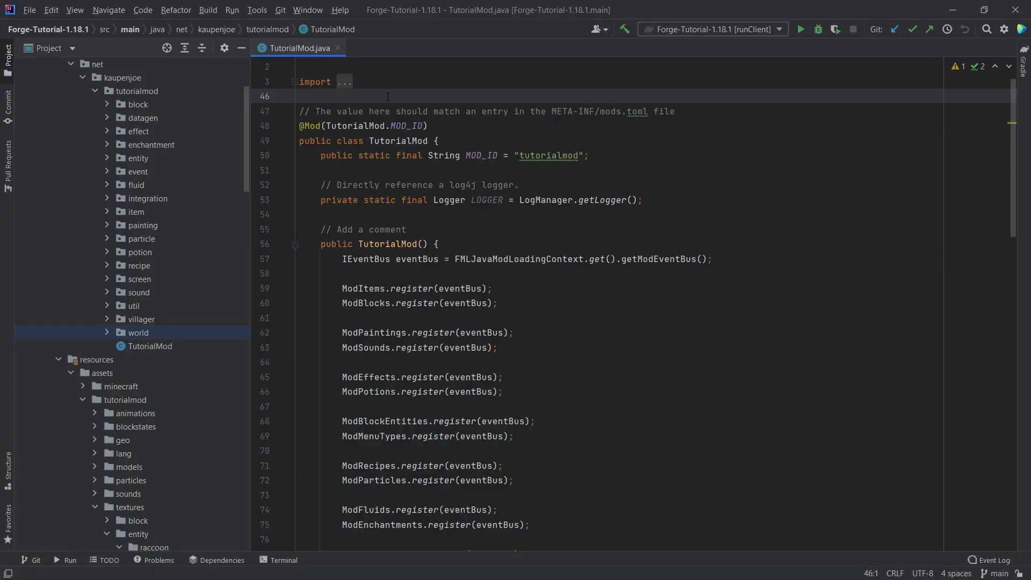
- Expand tutorialmod > block in the Project tree and open ModBlocks.java in a new tab
click(301, 96)
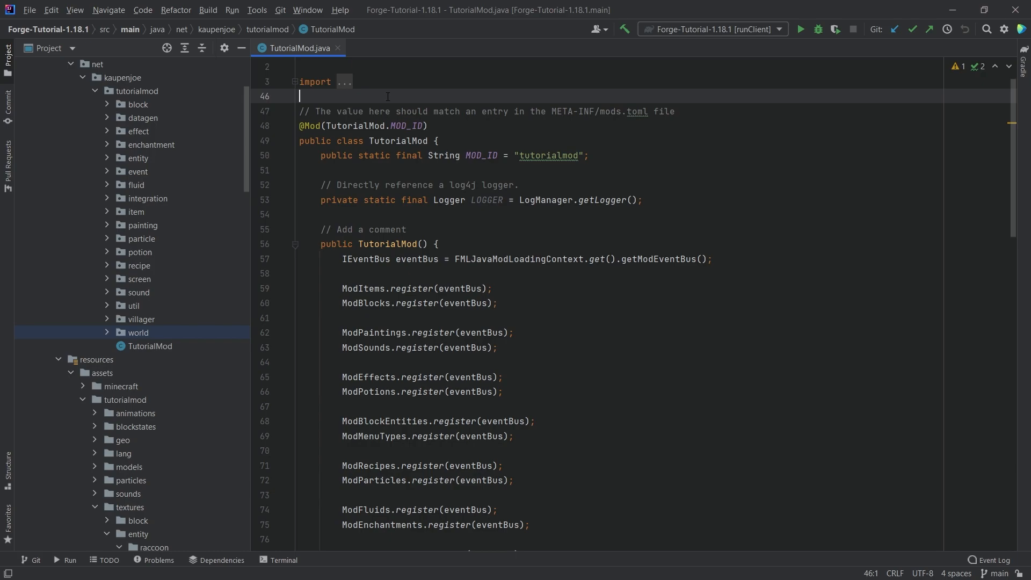
click(137, 104)
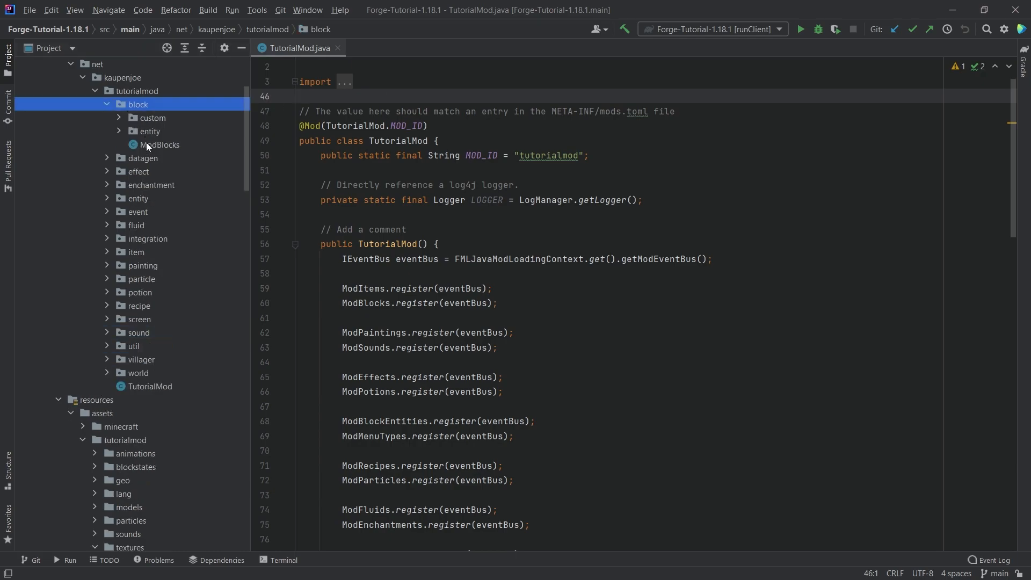
double_click(161, 144)
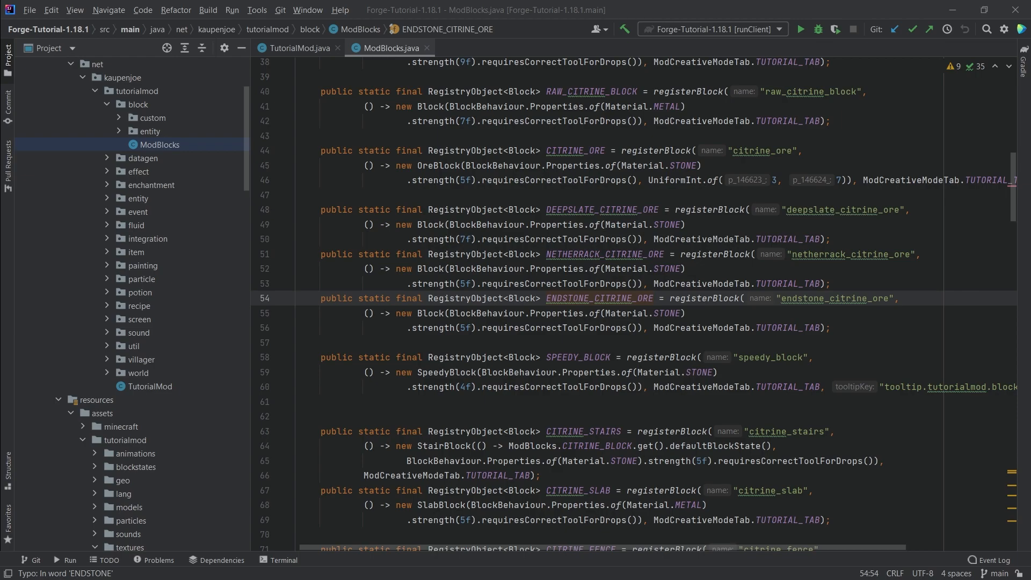
mouse_move(107, 376)
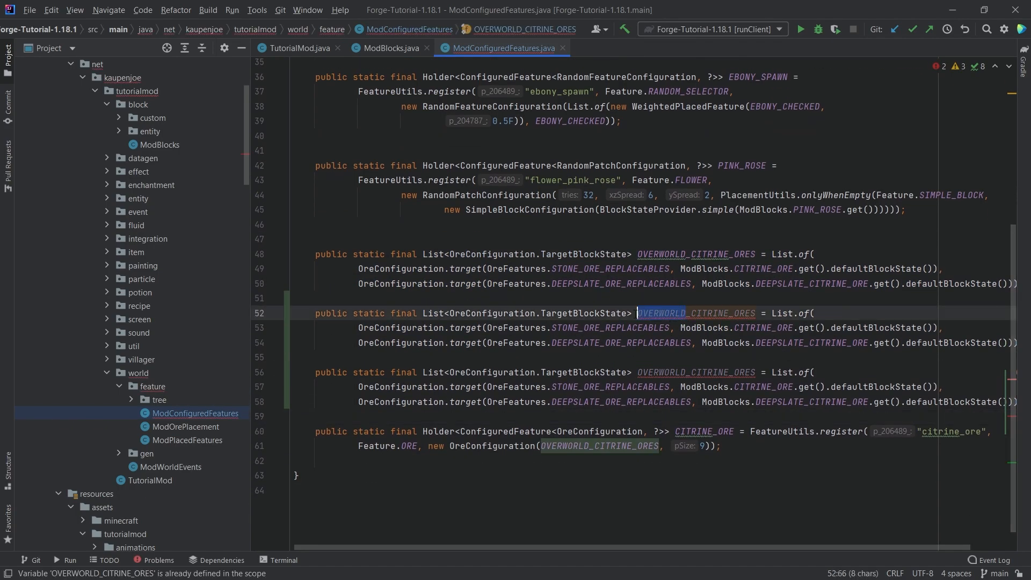
- Make END_CITRINE_ORES use BlockMatchTest(Blocks.END_STONE) with ENDSTONE_CITRINE_ORE, and rename the next list NETHER_CITRINE_ORES
text(END_CITRINE_ORES)
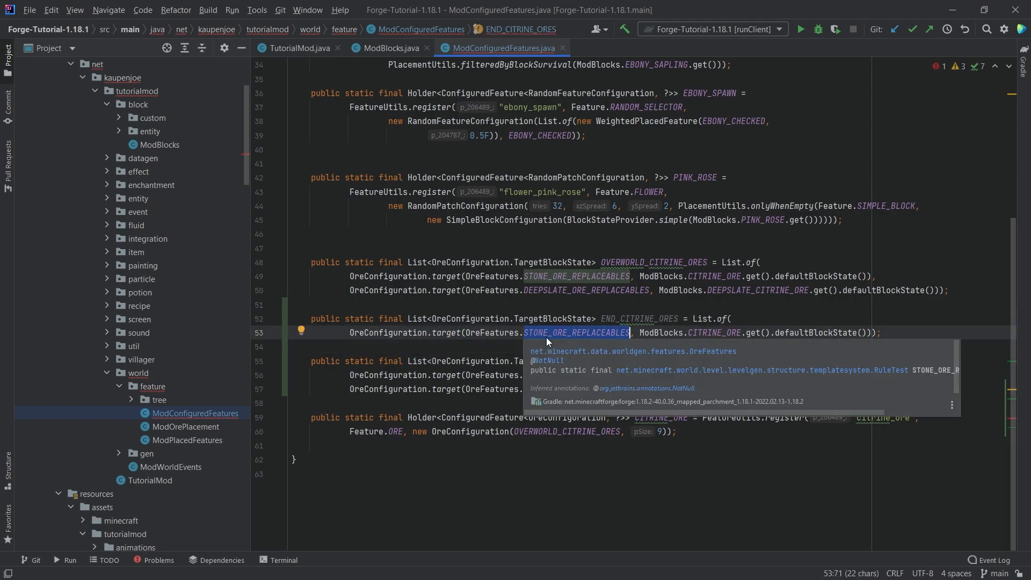
key(Escape)
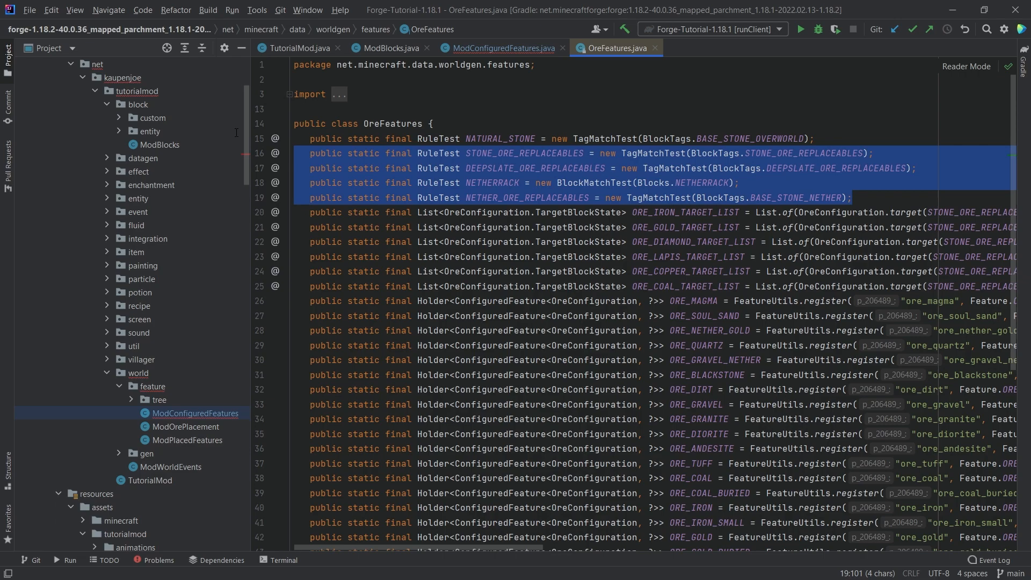
click(504, 48)
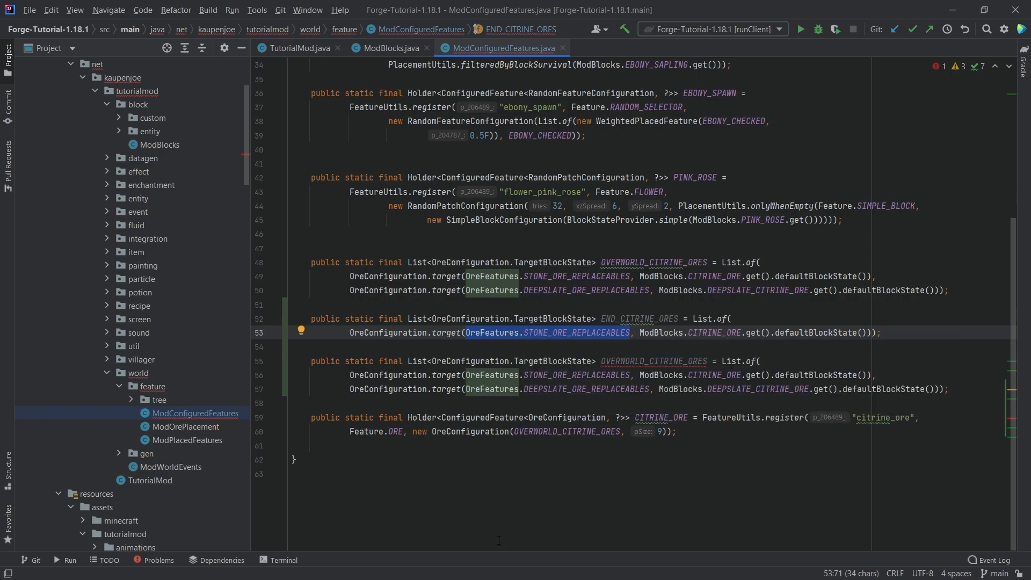
text(new BlockMatchTest()
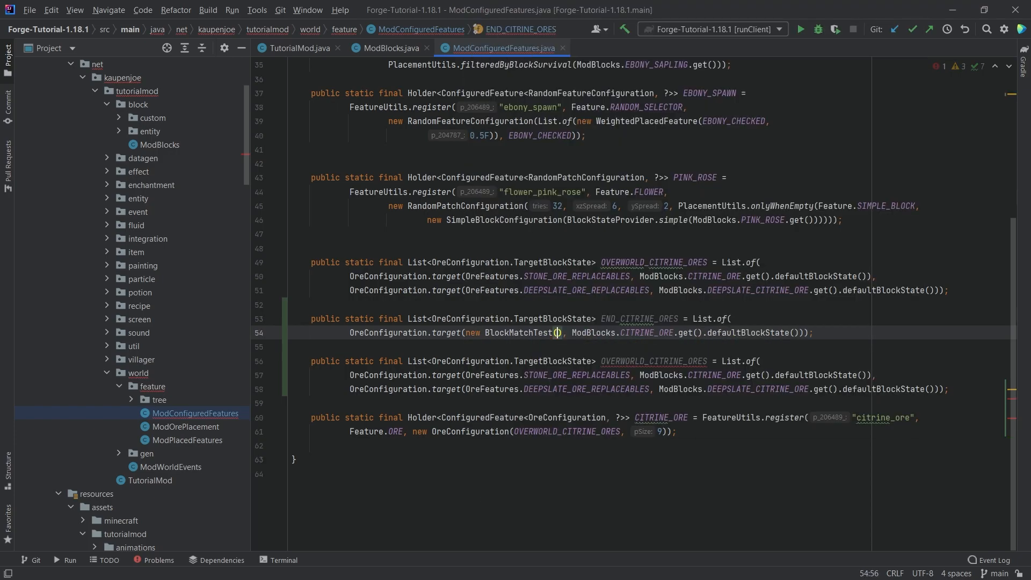
text(Blocks.END_STONE)
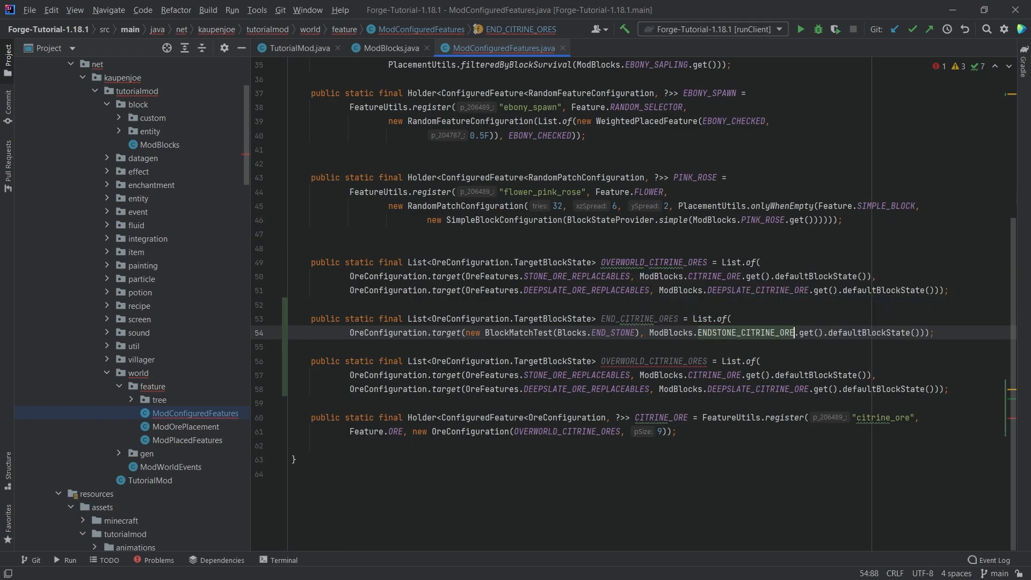
double_click(744, 332)
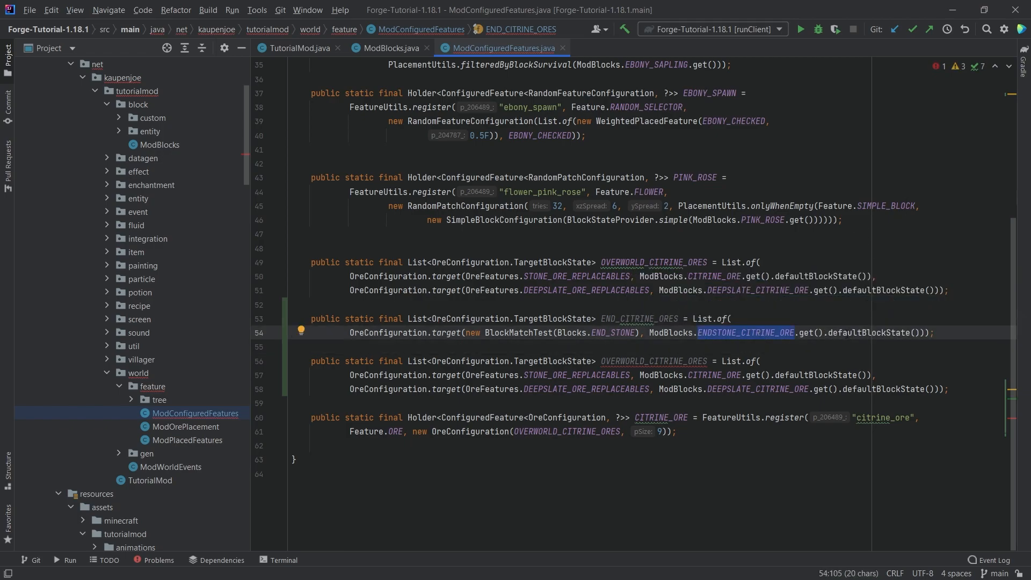
click(645, 361)
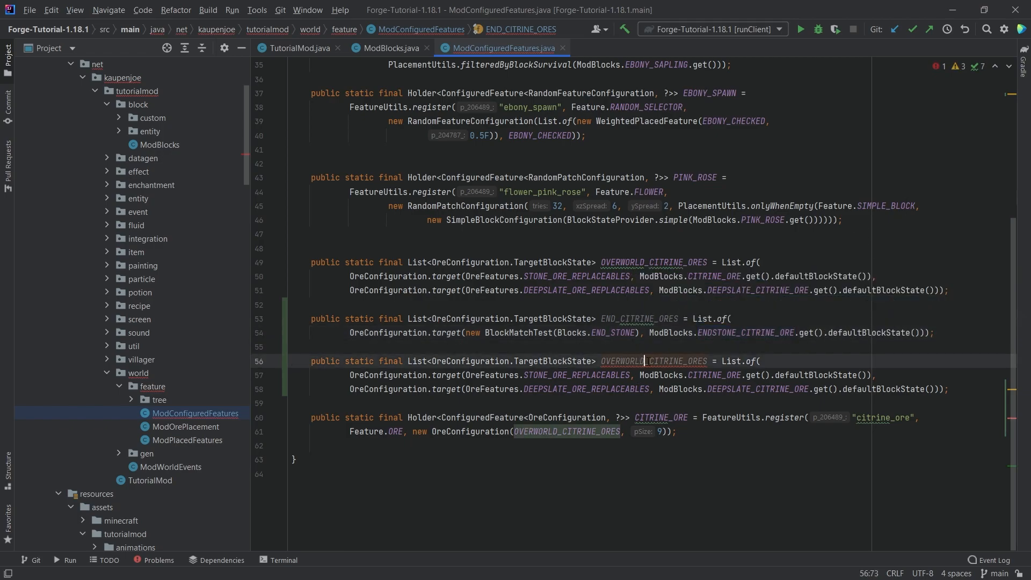
text(NETHER)
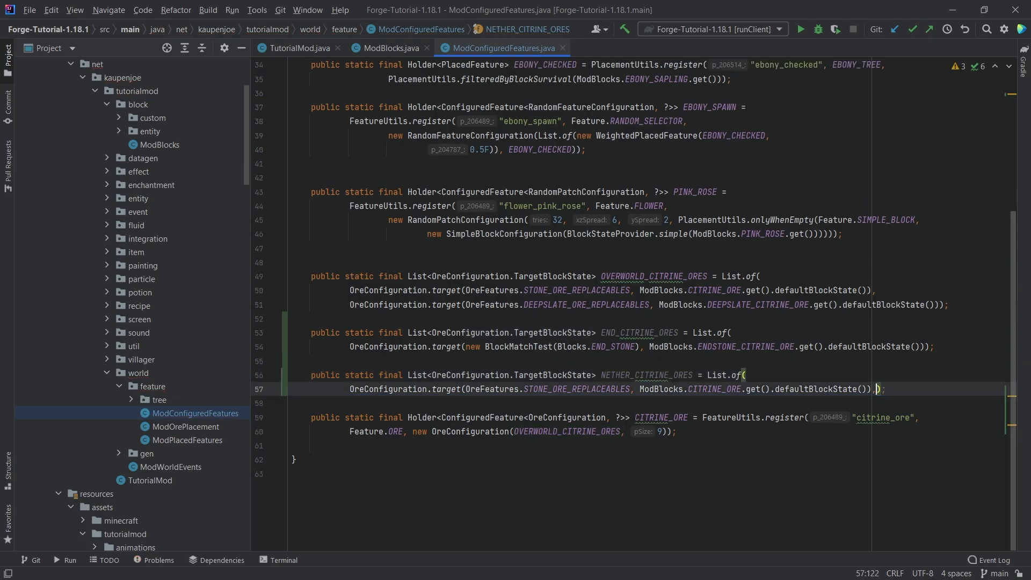
- Switch NETHER_CITRINE_ORES to NETHER_ORE_REPLACEABLES with NETHERRACK_CITRINE_ORE
double_click(577, 389)
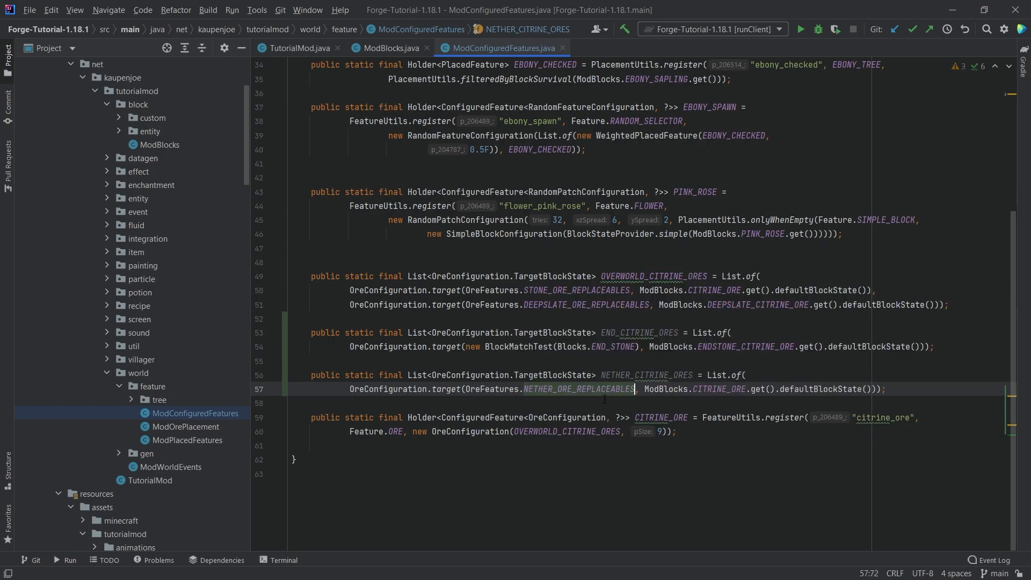
text(NETHERRACK_CITRINE_ORE)
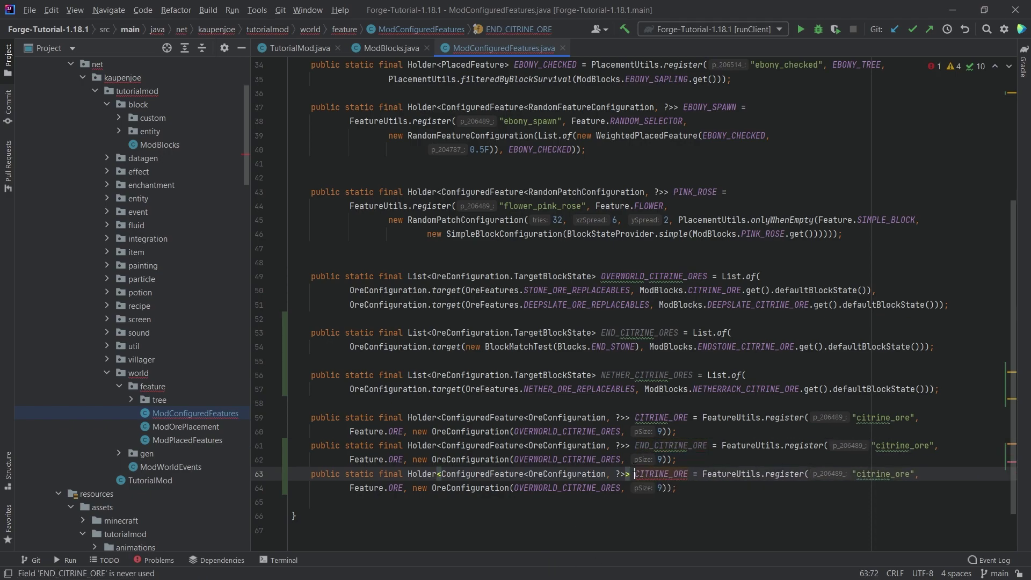
- Add END_CITRINE_ORE and NETHER_CITRINE_ORE from their ore lists, registered as end_citrine_ore and nether_citrine_ore
text(NETHER_)
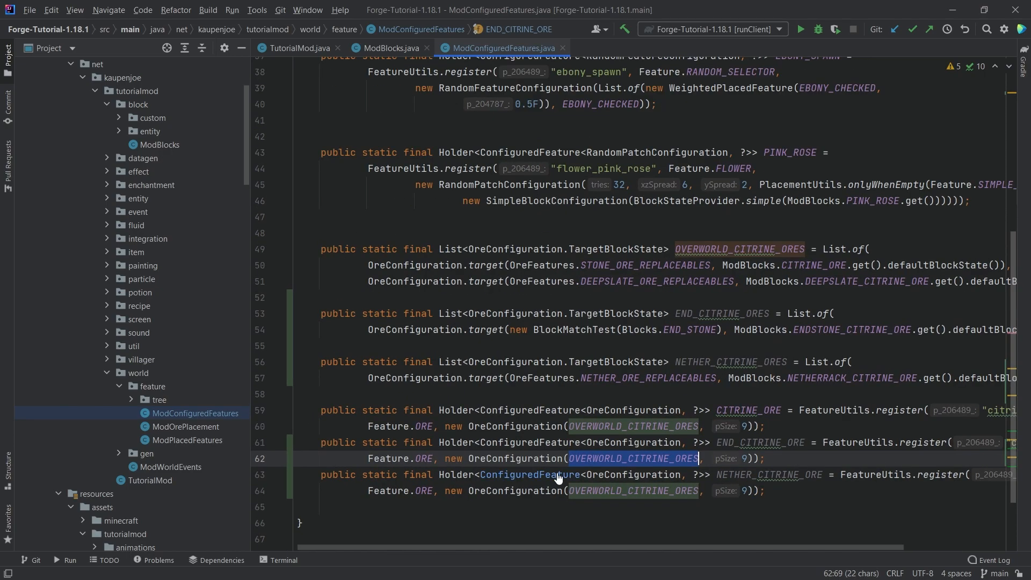
scroll(down, 3)
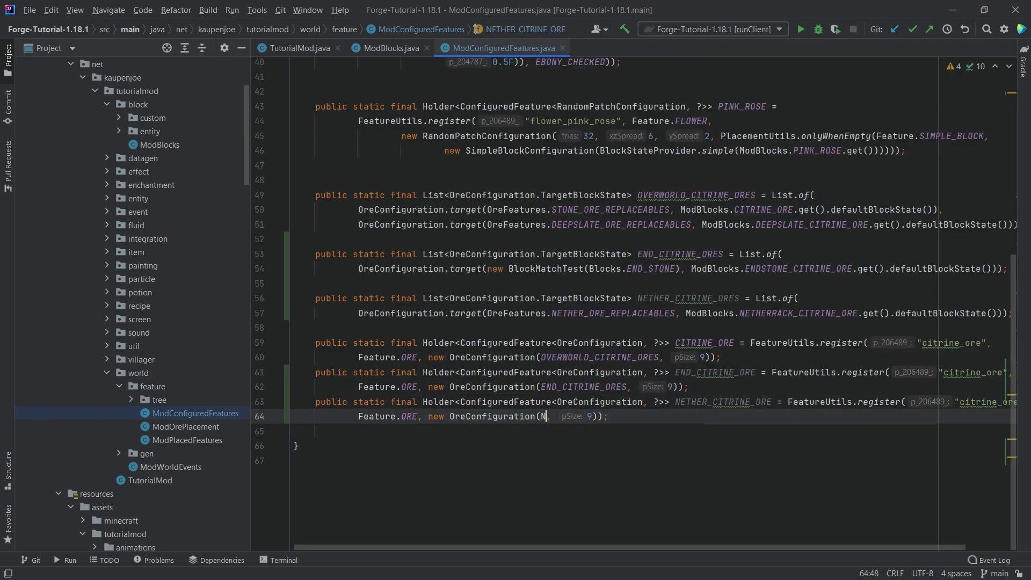
text(ETHER_CITRINE_ORES)
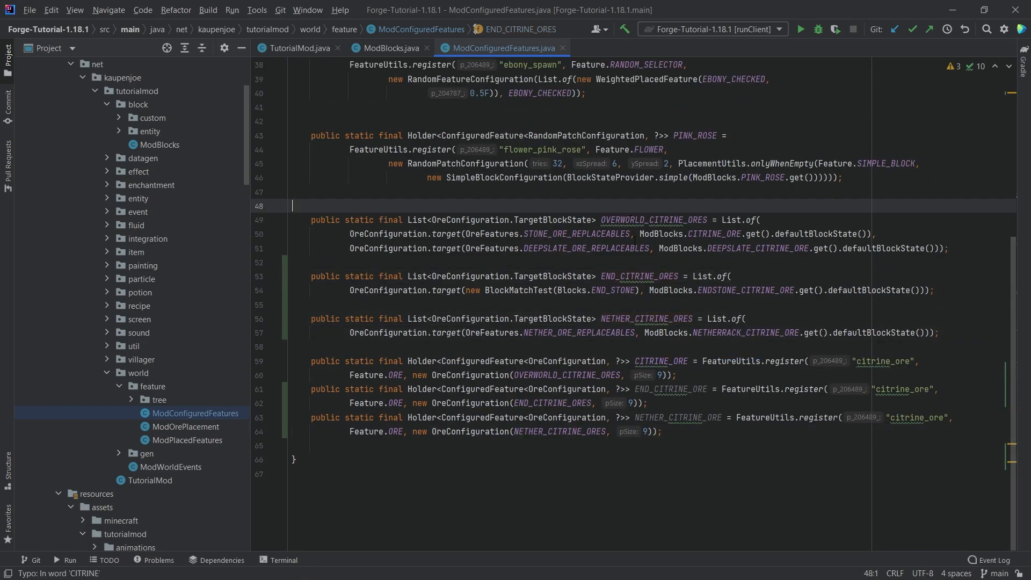
click(637, 276)
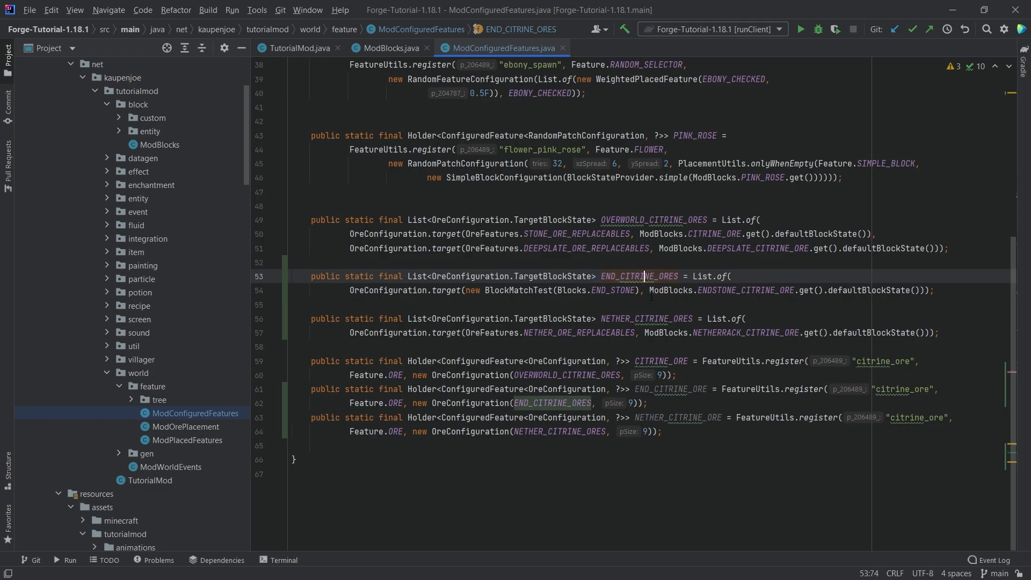
double_click(638, 276)
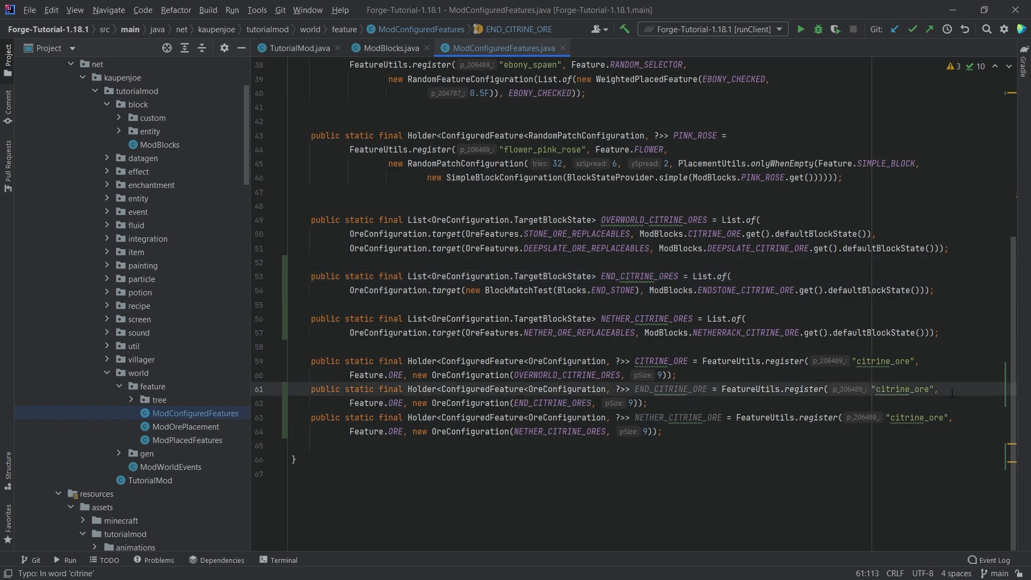
text(end_)
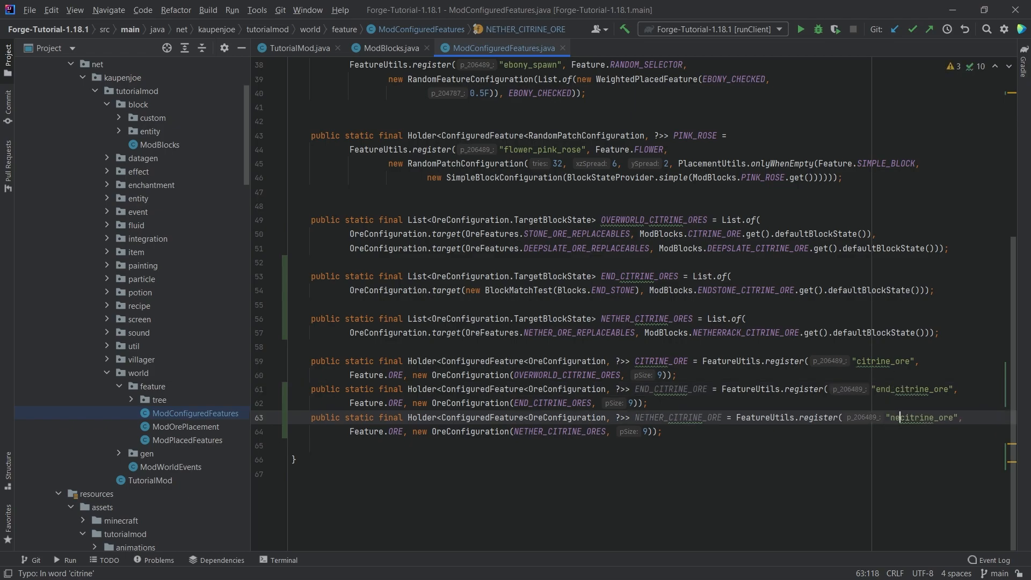
text(ther_)
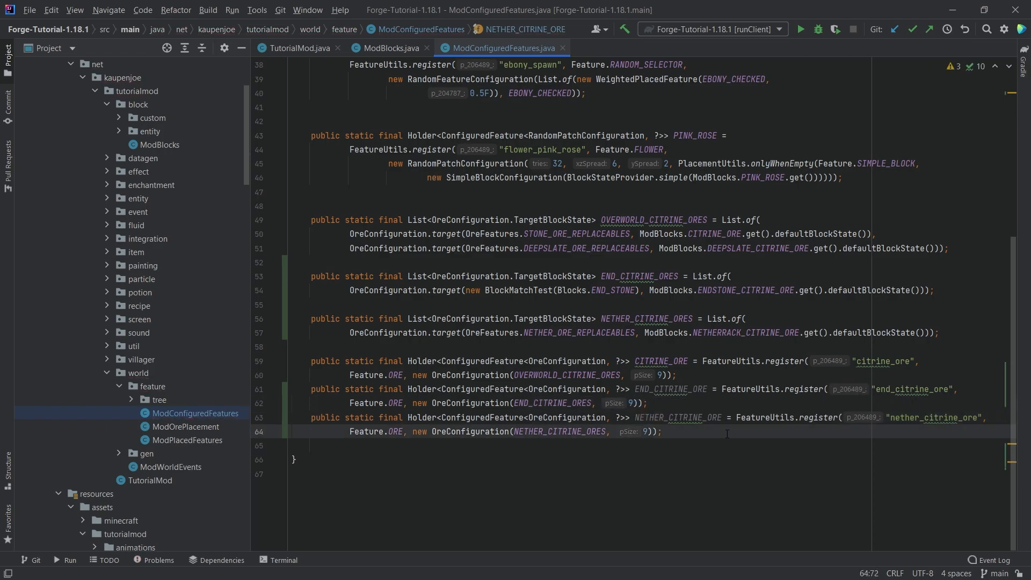
click(505, 347)
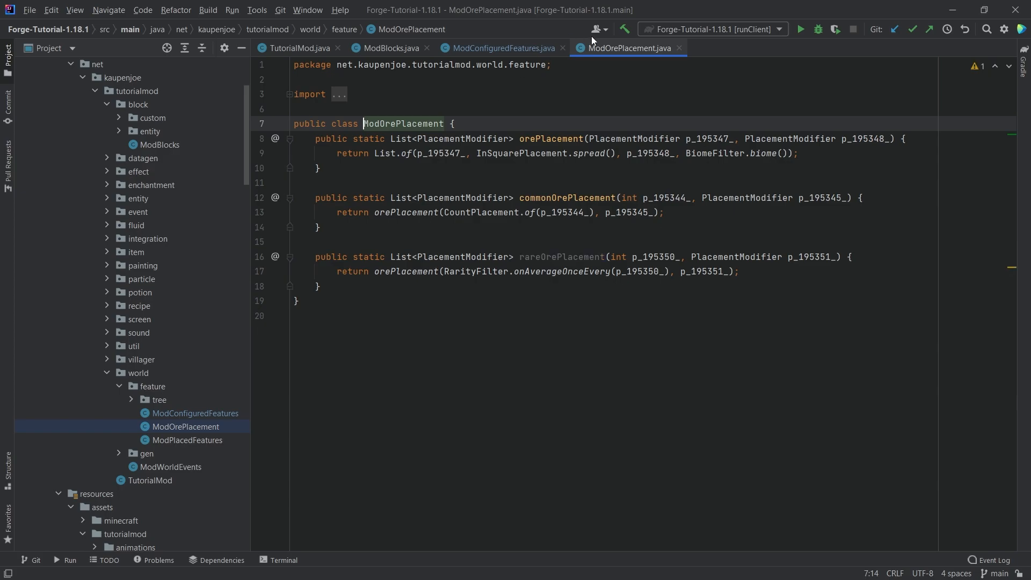
- Add END_CITRINE_ORE_PLACED and NETHER_CITRINE_ORE_PLACED in ModPlacedFeatures, and change their height distribution
click(187, 440)
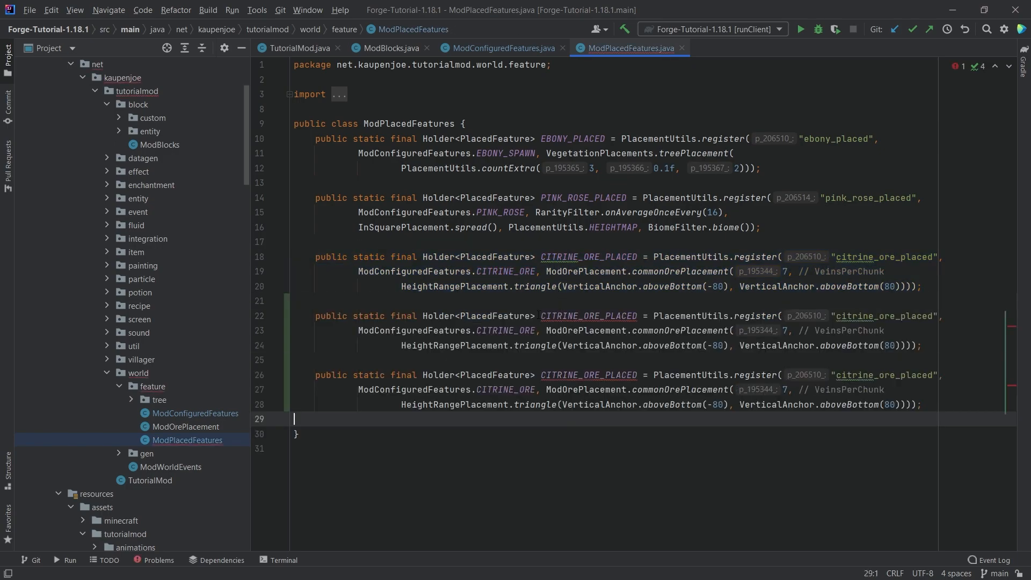
text(END_)
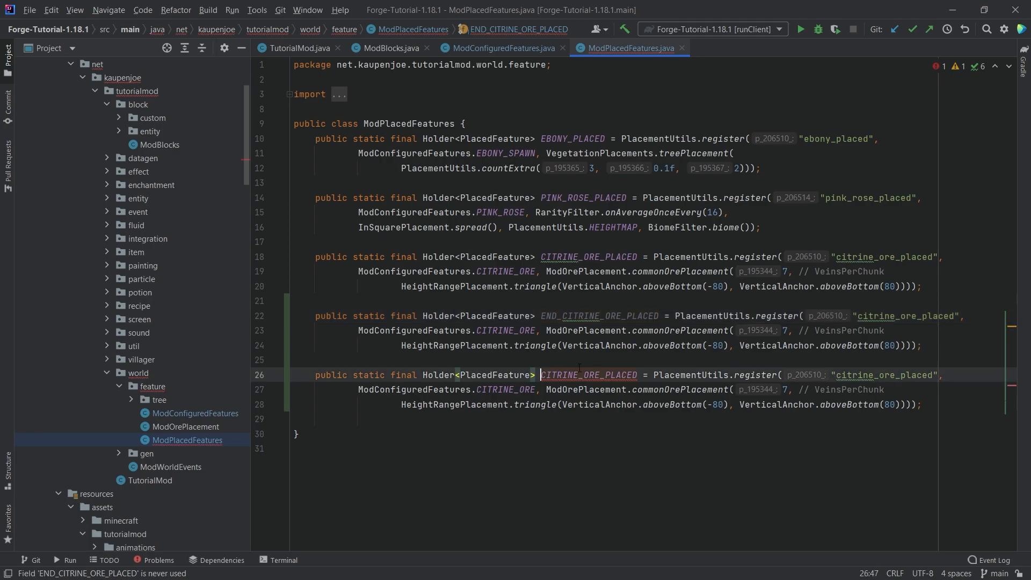
text(NETHER_)
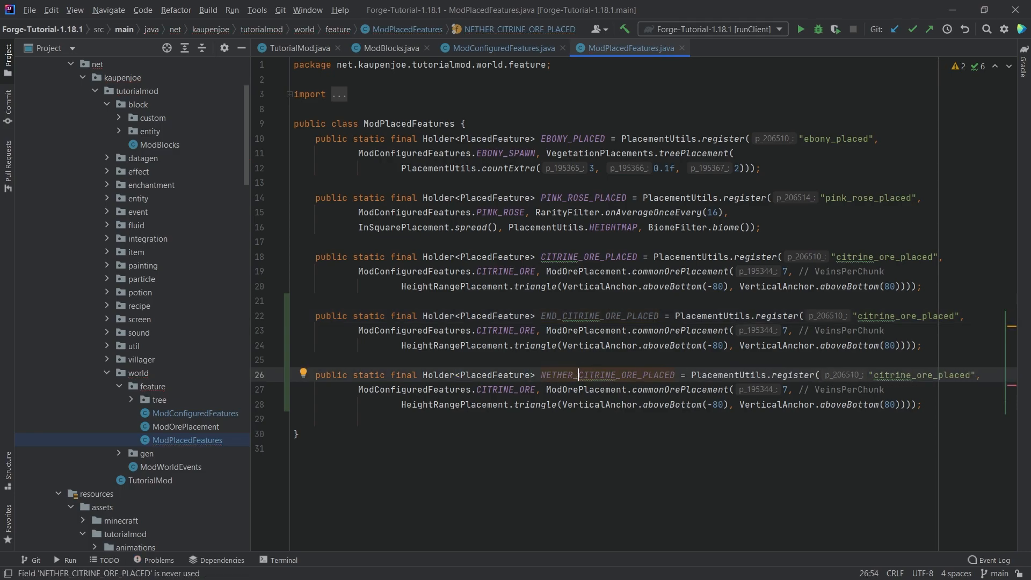
text(END_)
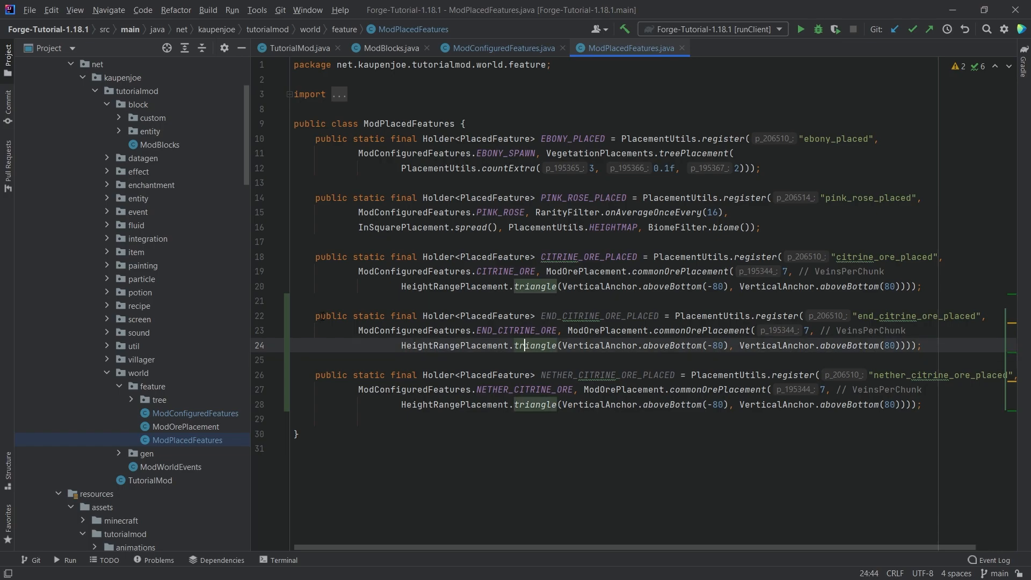
double_click(535, 345)
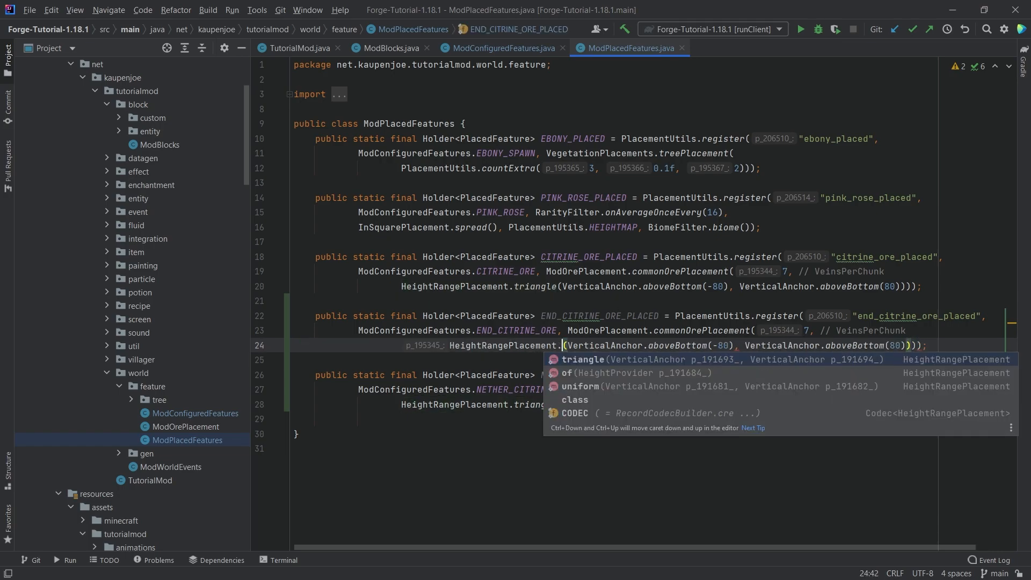
click(579, 386)
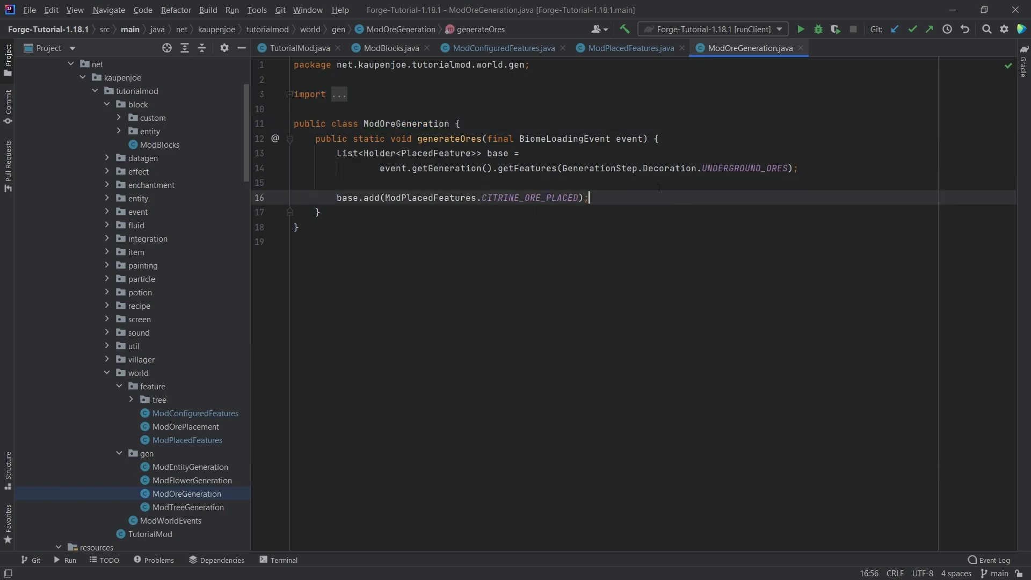
- In generateOres, add ModPlacedFeatures.END_CITRINE_ORE_PLACED to base when the biome category is THEEND
key(Enter)
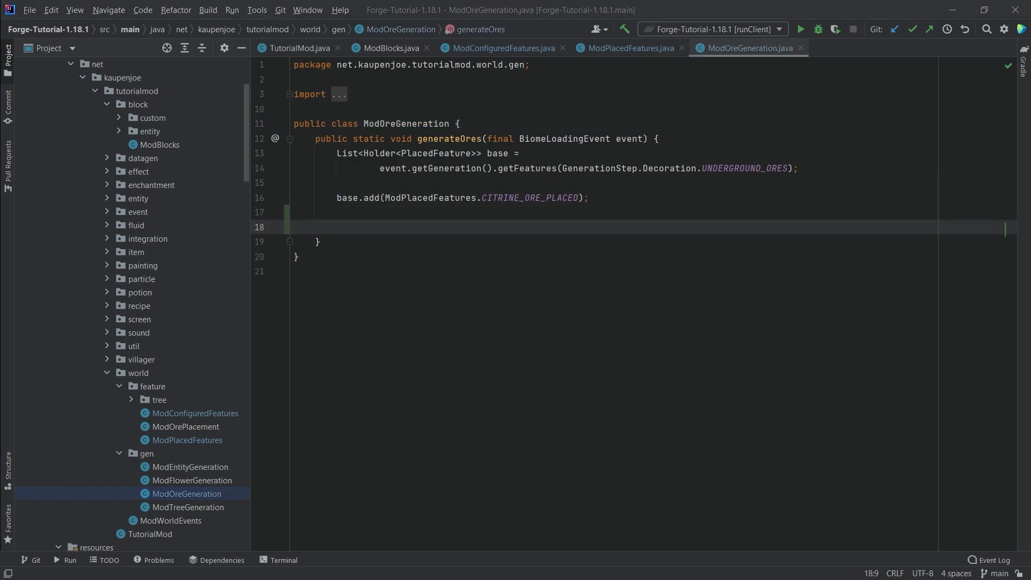
text(if)
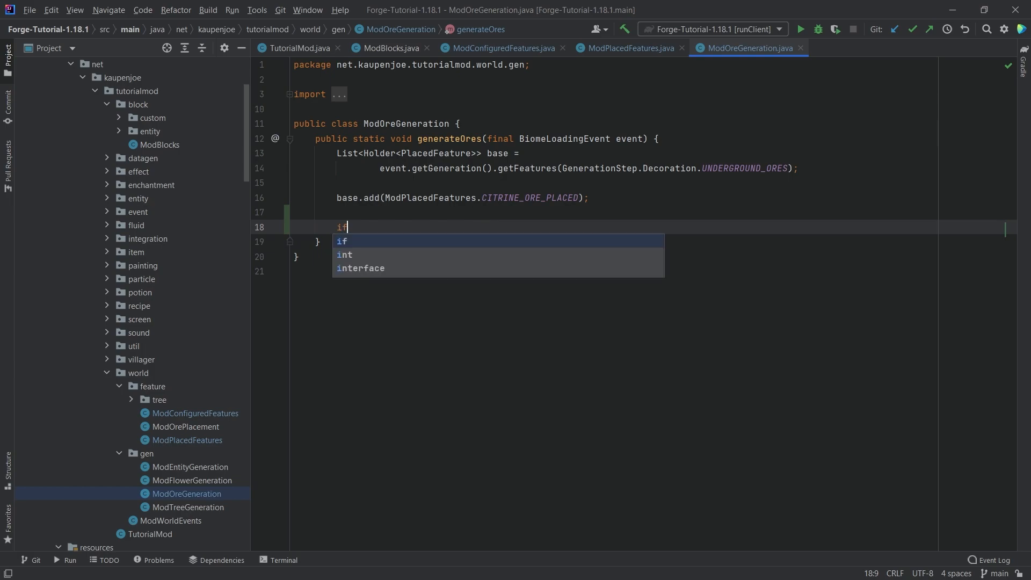
text((event)
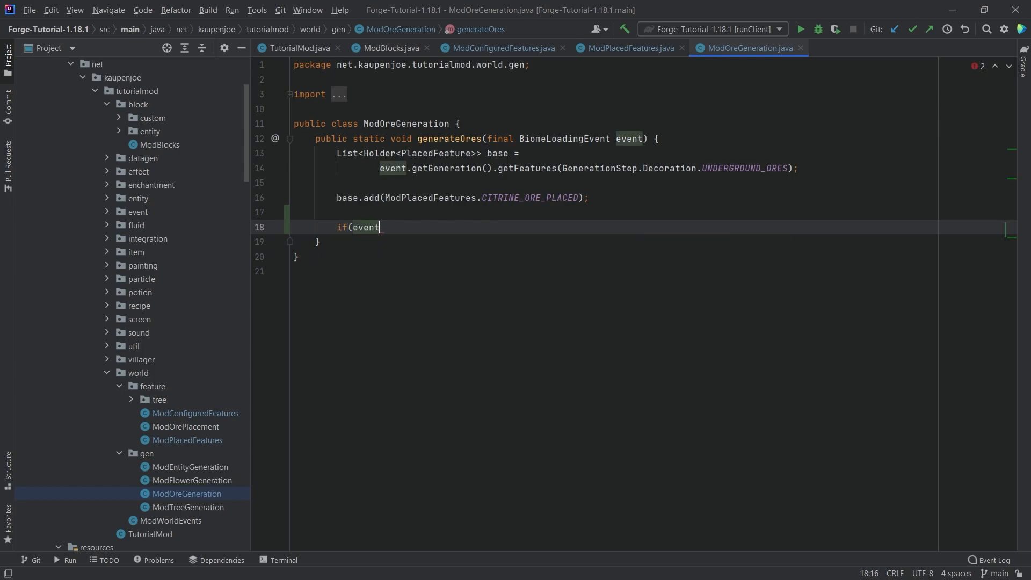
text(.getCategory() ==)
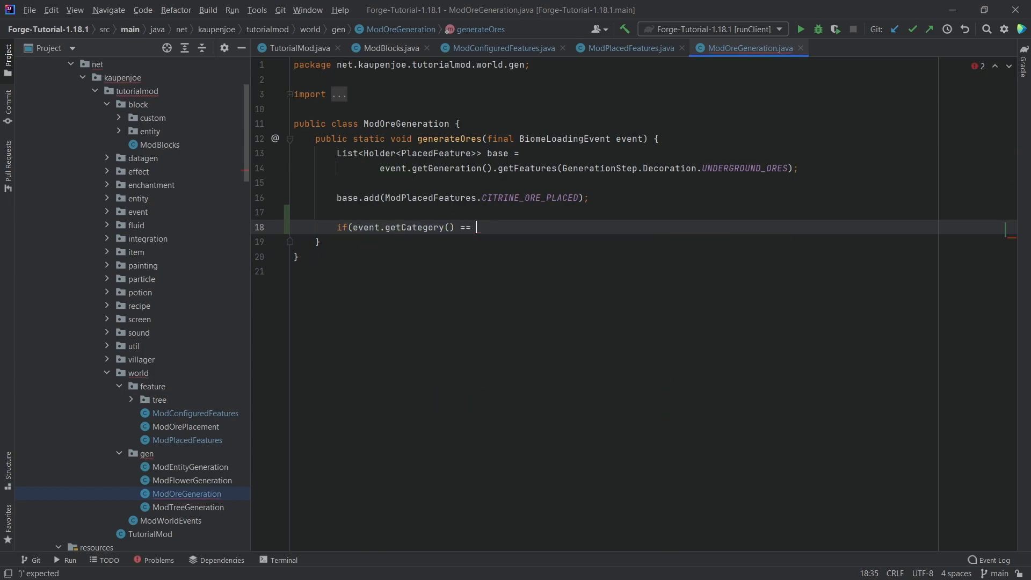
text(Biome.BiomeCategory.)
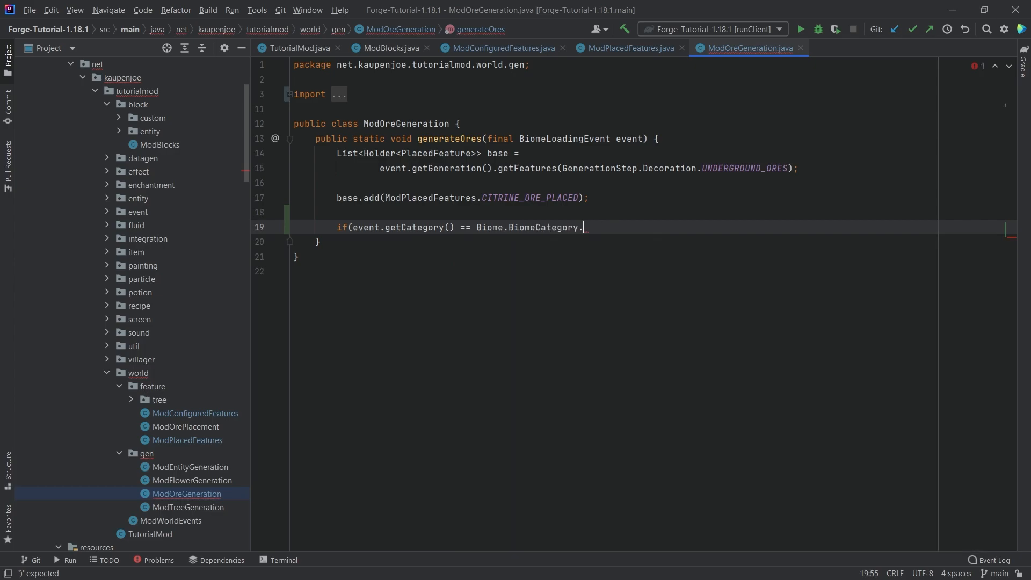
text(TEh)
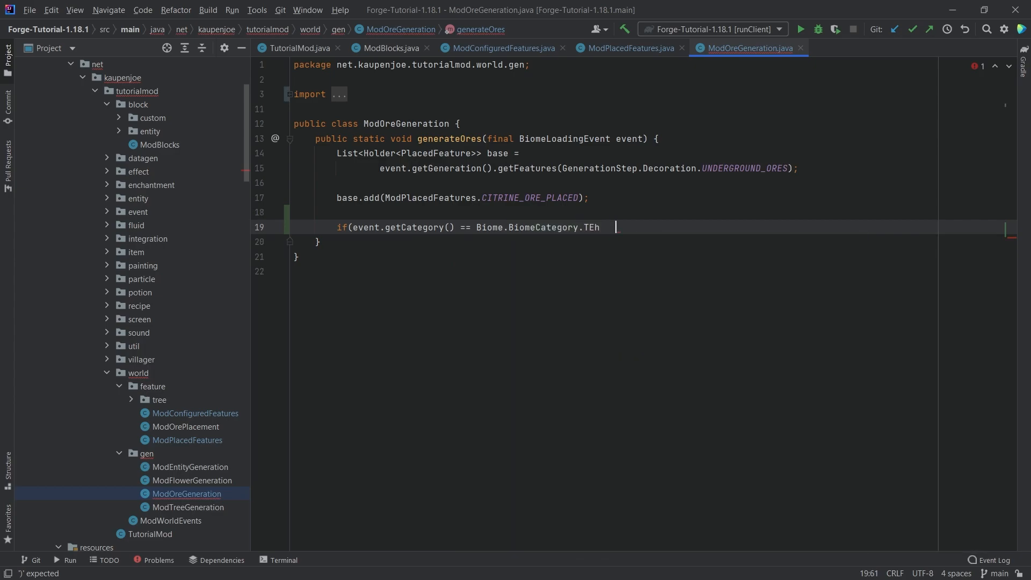
text(HEEND) {)
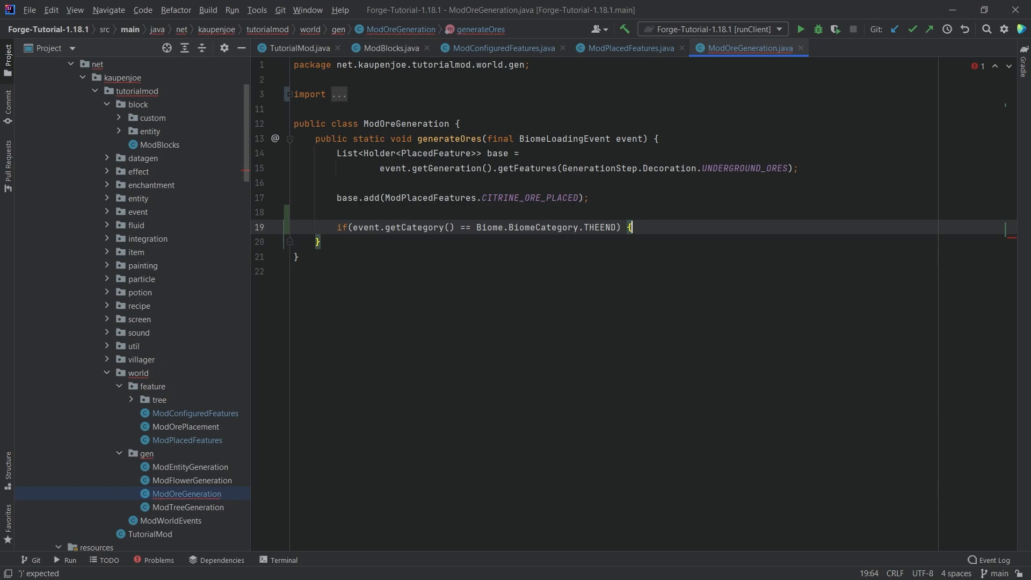
text(base.add();)
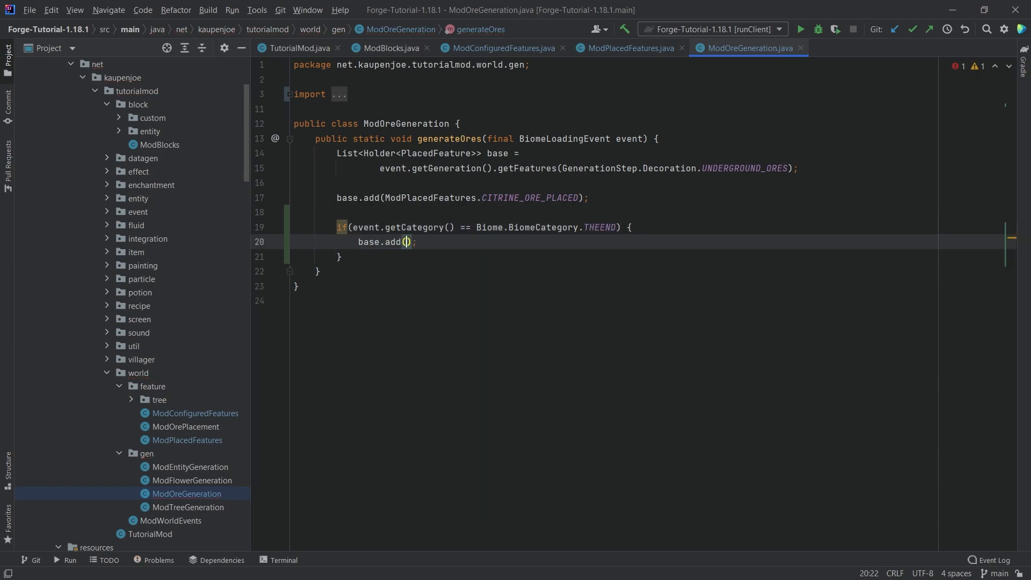
text(ModPlacedFeatures.)
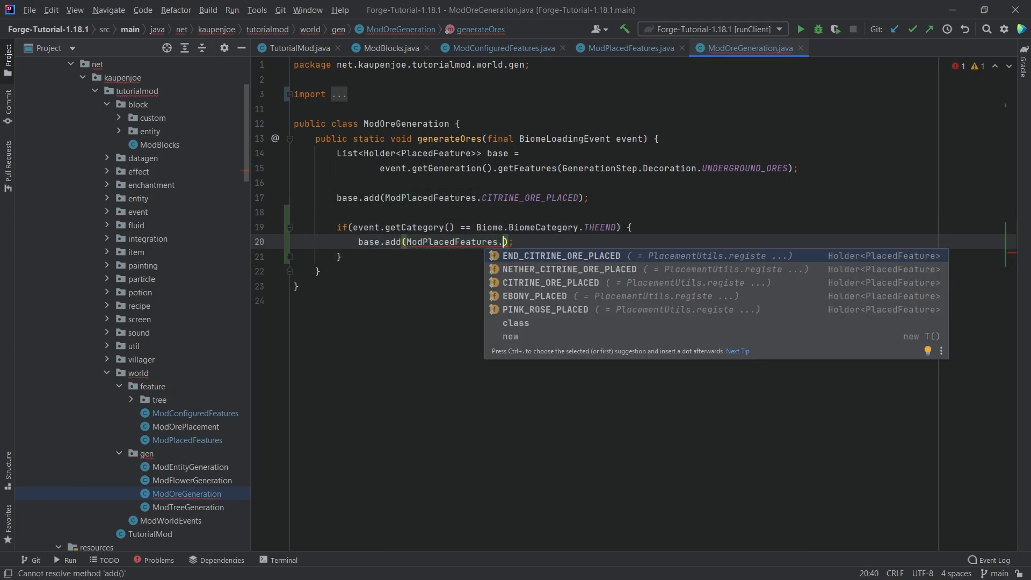
click(562, 255)
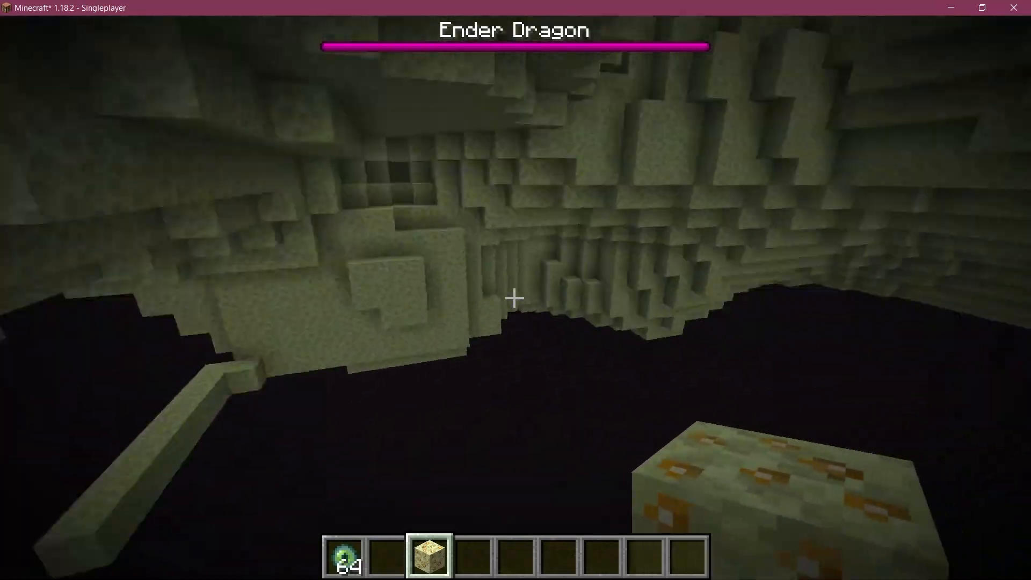
- Explore the End islands, toggle the F3 biome debug info, and open the inventory
key(F3)
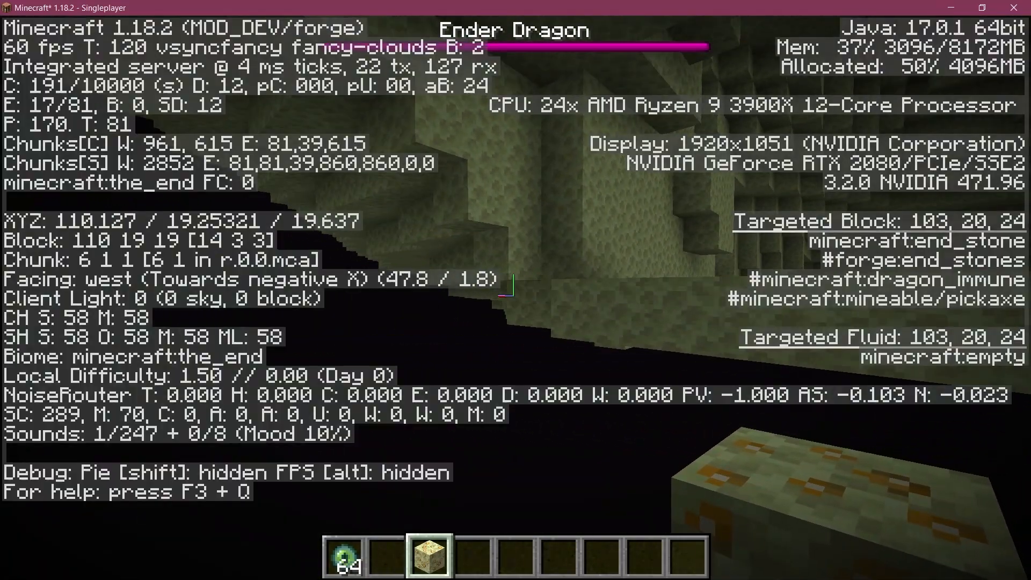
key(F3)
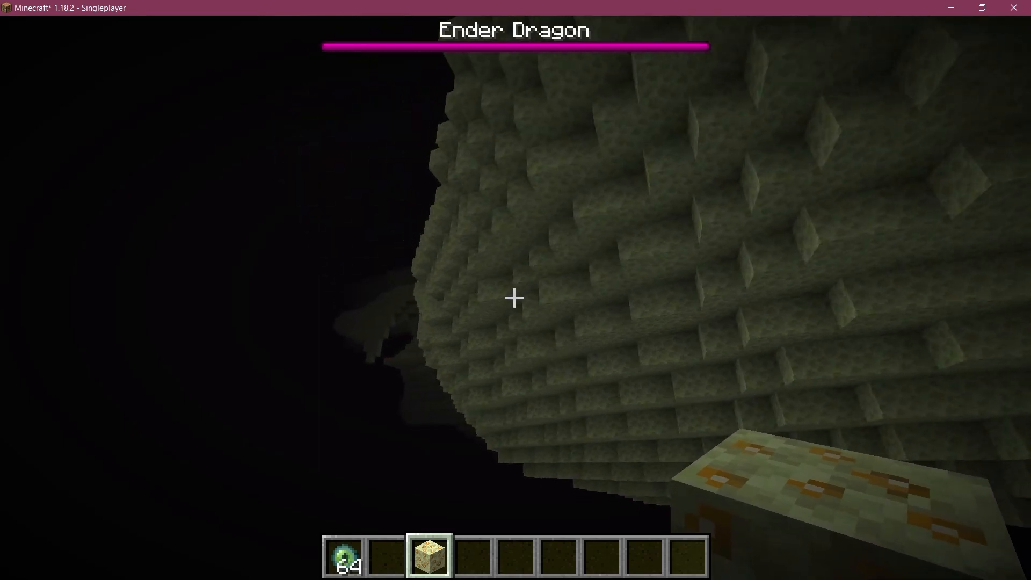
mouse_move(514, 298)
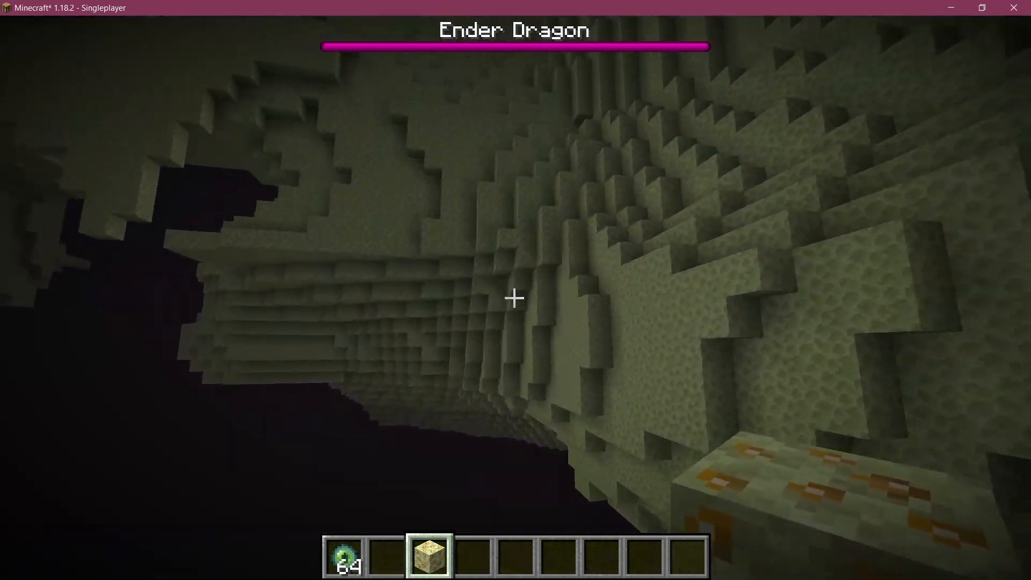
mouse_move(515, 299)
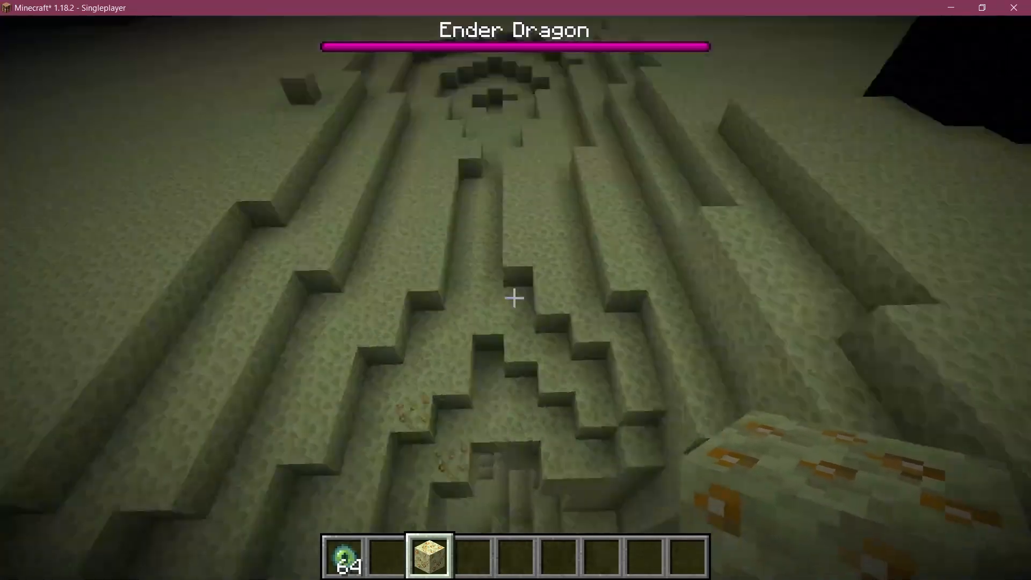
mouse_move(512, 298)
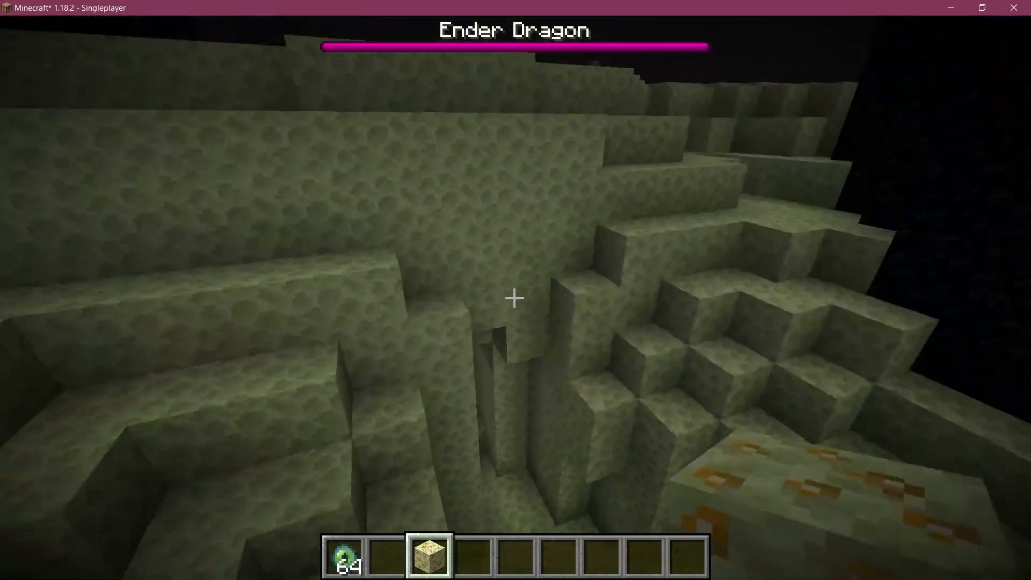
mouse_move(514, 311)
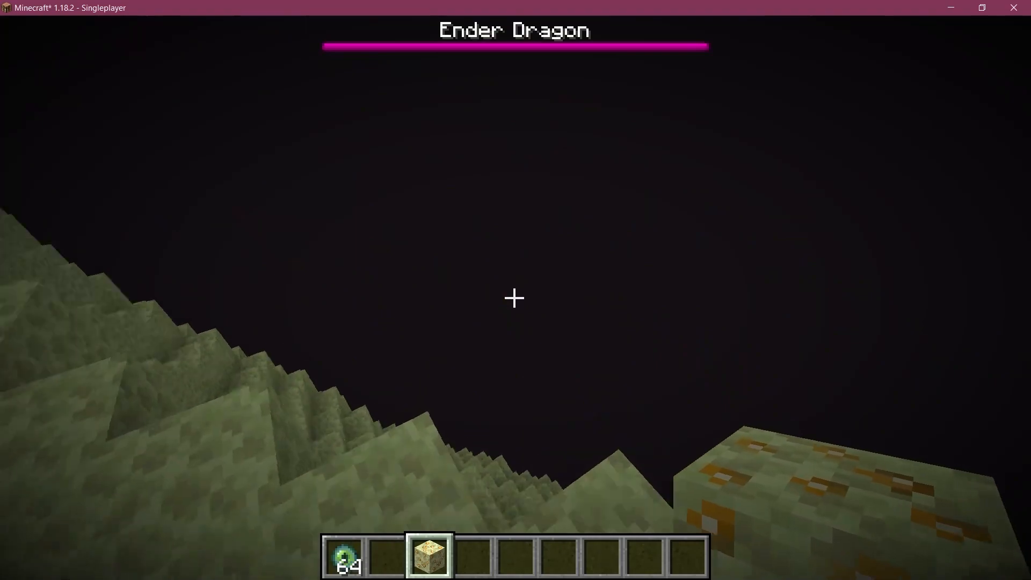
key(e)
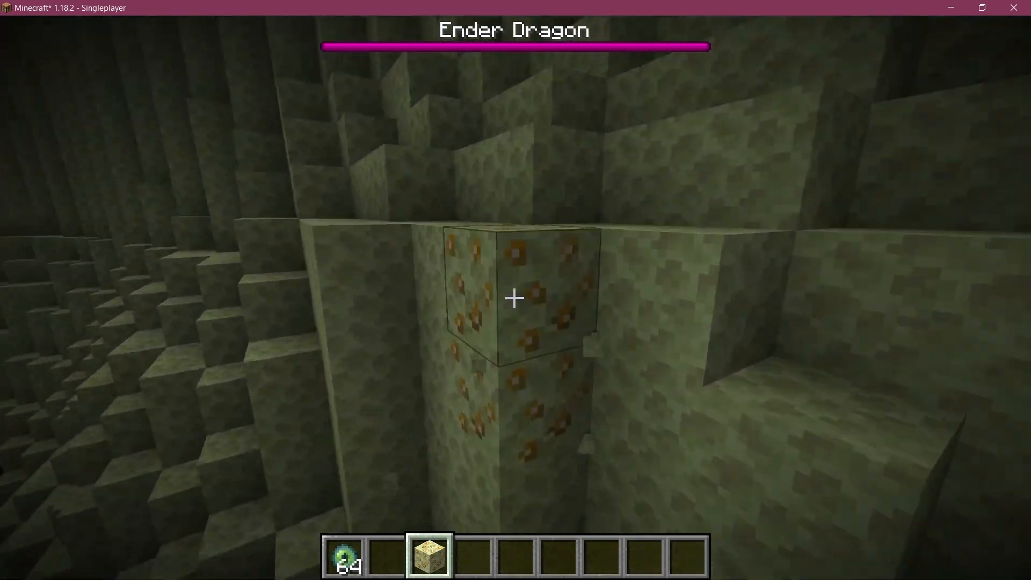
mouse_move(513, 312)
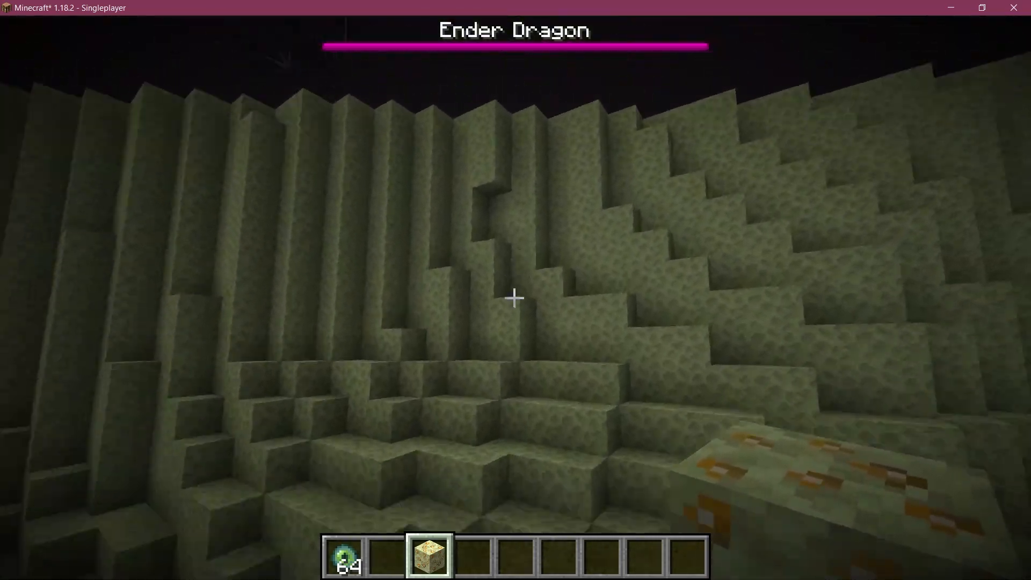